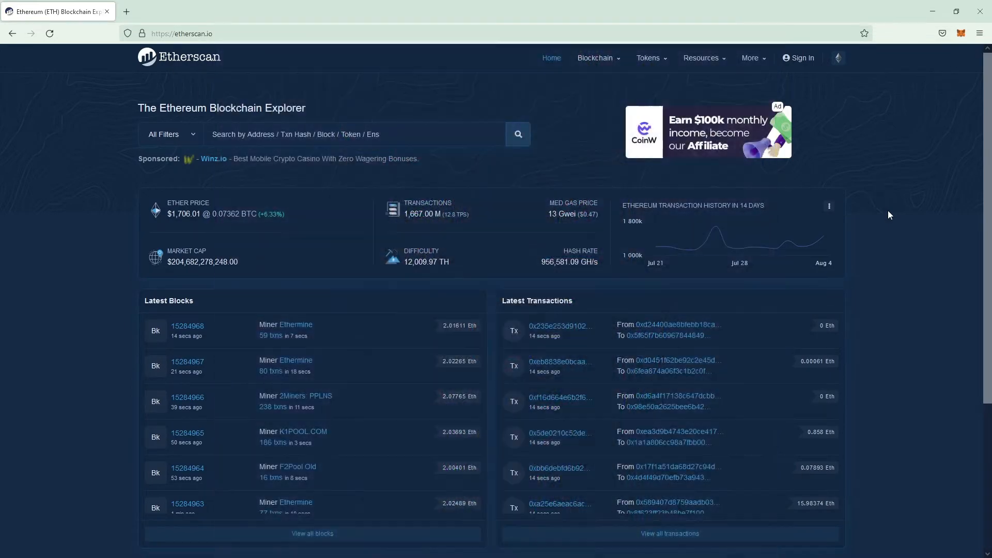
{"action": "mouse_move", "coordinate": [925, 213]}
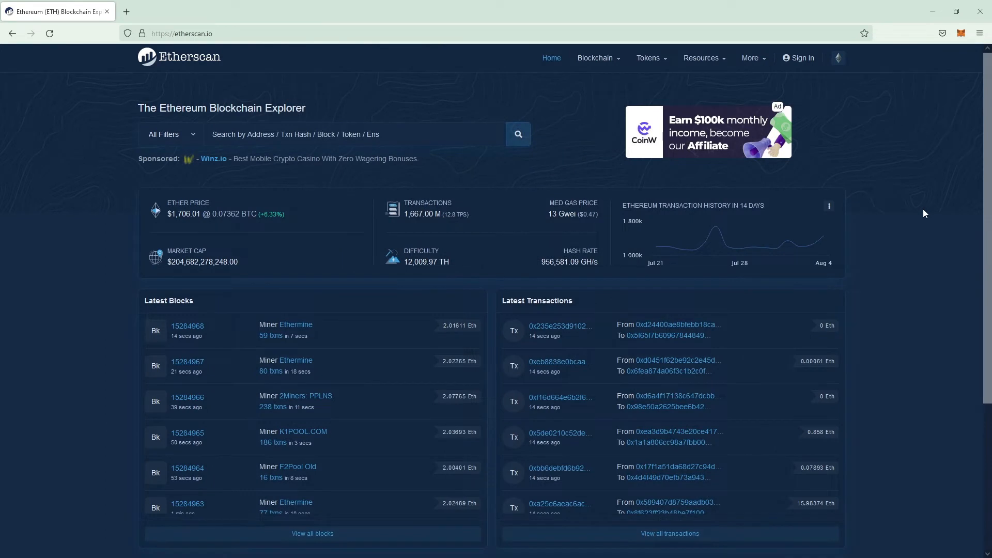
Go to the Token Approvals checker from the More menu's Tools section.
{"action": "left_click", "coordinate": [751, 58]}
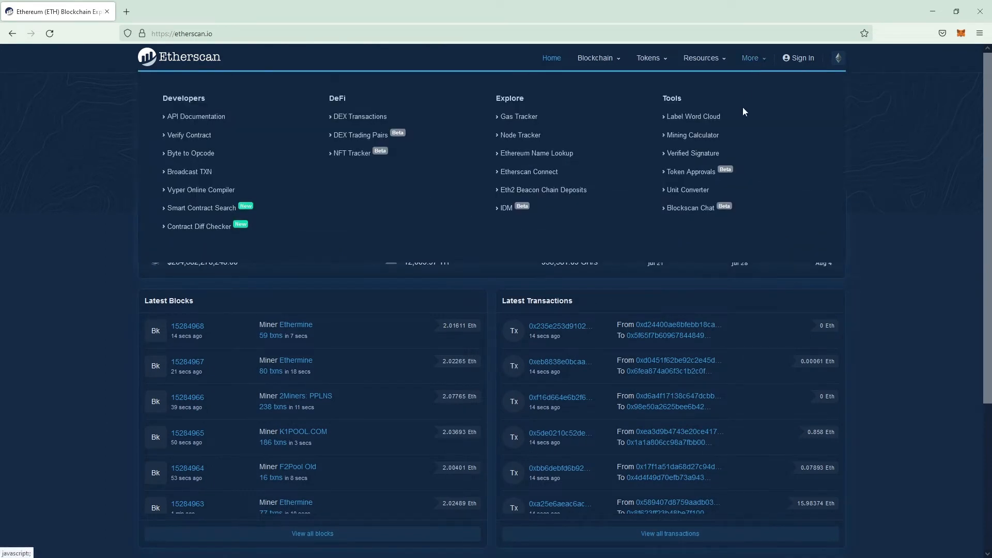
{"action": "left_click", "coordinate": [690, 172]}
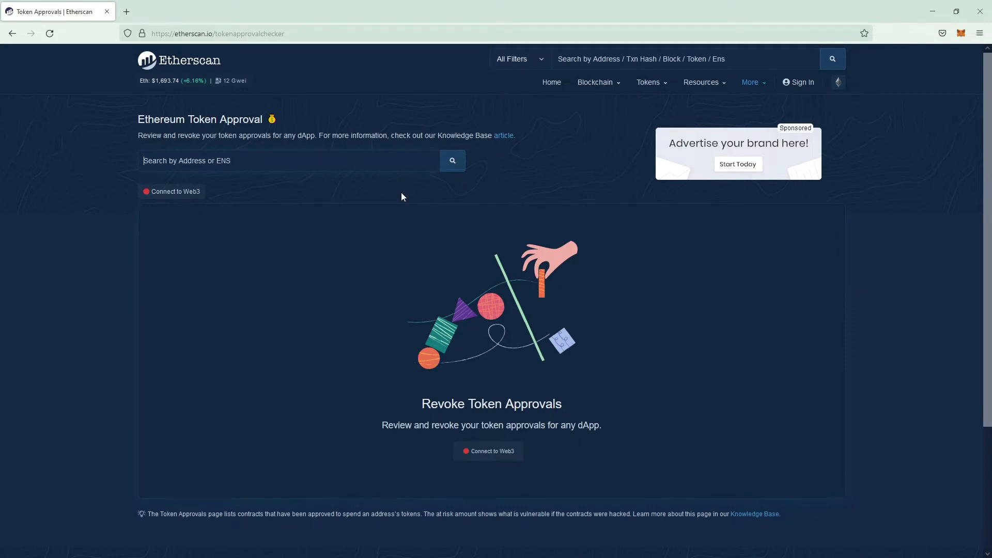
Search token approvals and enable 'Show all approvals' to list the LOOKS and WETH allowances.
{"action": "left_click", "coordinate": [452, 160]}
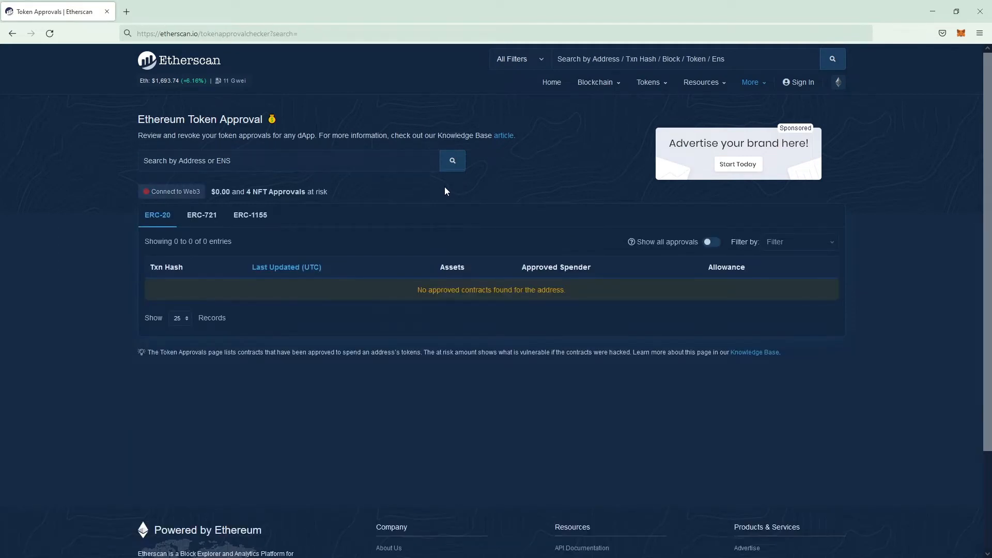
{"action": "mouse_move", "coordinate": [709, 242]}
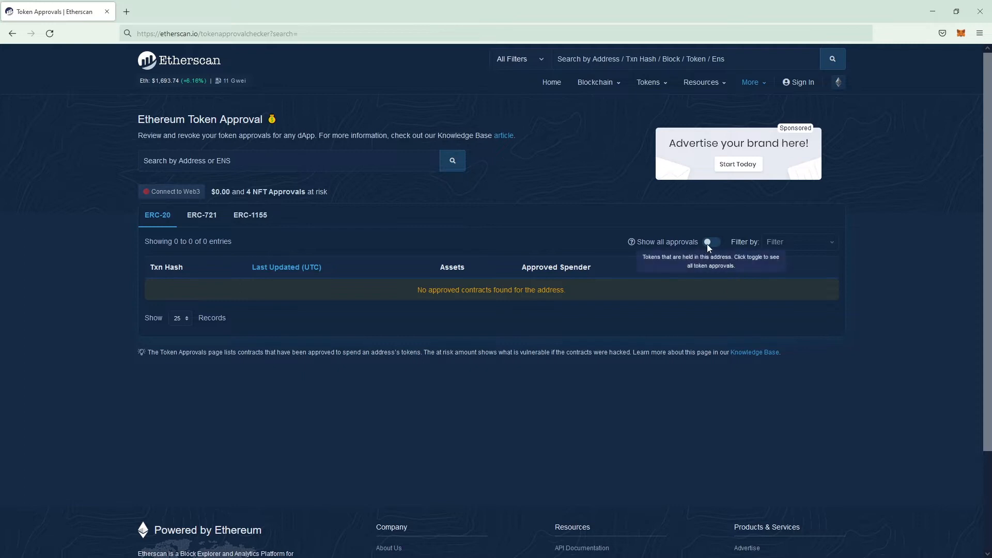
{"action": "left_click", "coordinate": [710, 242]}
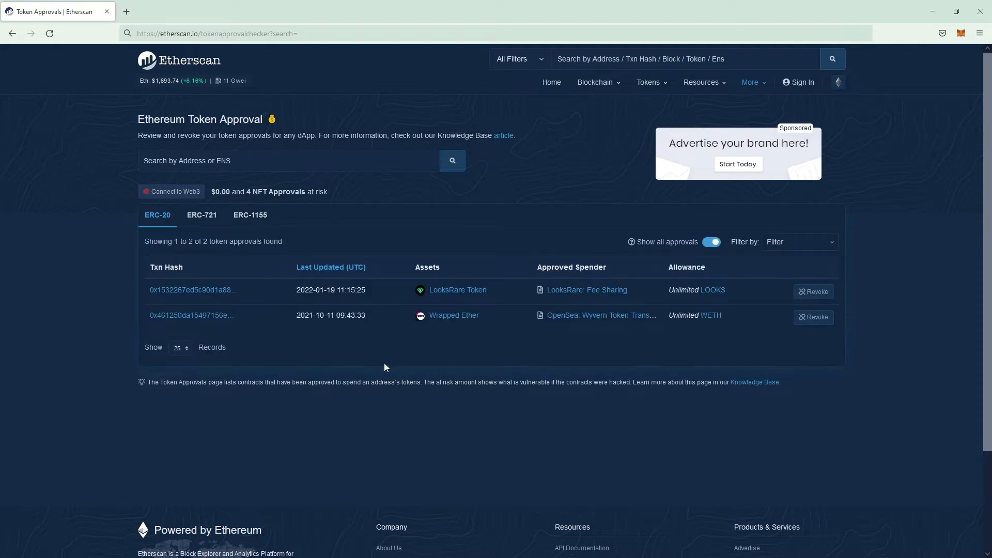
{"action": "mouse_move", "coordinate": [352, 350]}
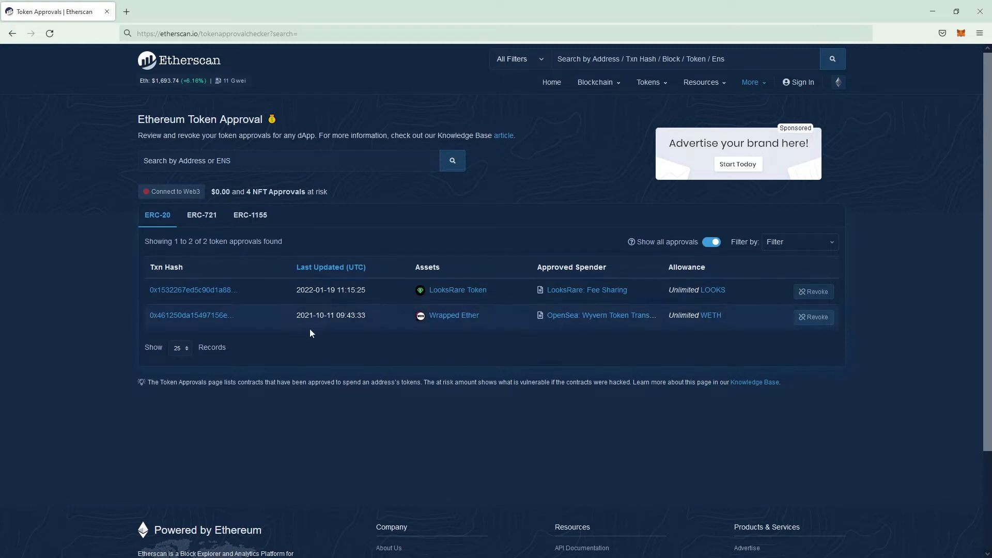
{"action": "mouse_move", "coordinate": [538, 350]}
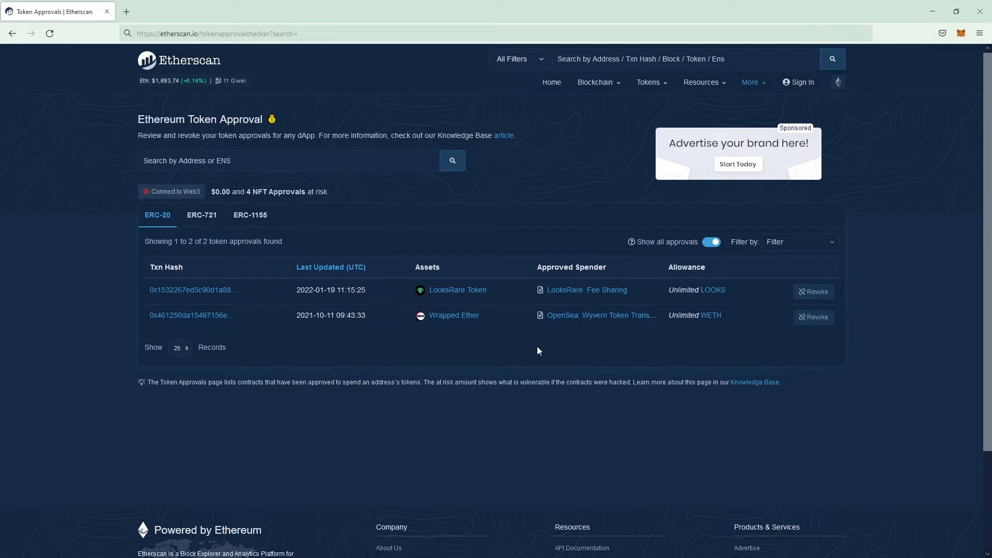
{"action": "mouse_move", "coordinate": [587, 341]}
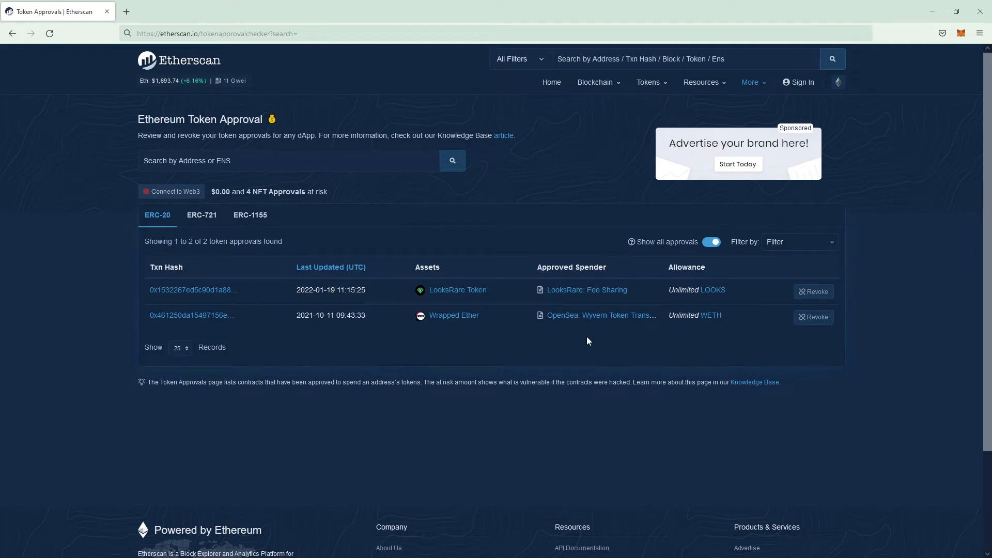
{"action": "mouse_move", "coordinate": [290, 239]}
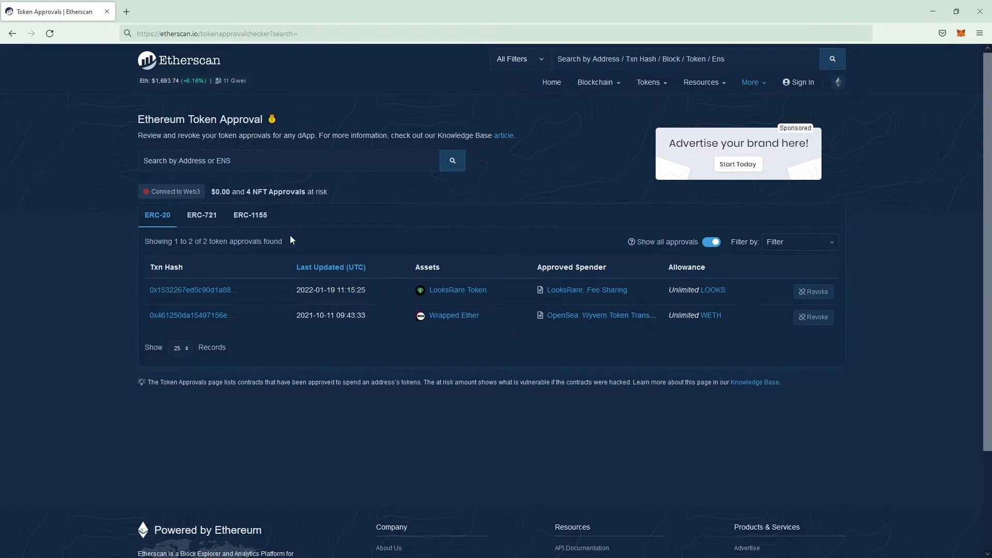
Switch to the ERC-721 tab to see the NFT approvals.
{"action": "left_click", "coordinate": [201, 215]}
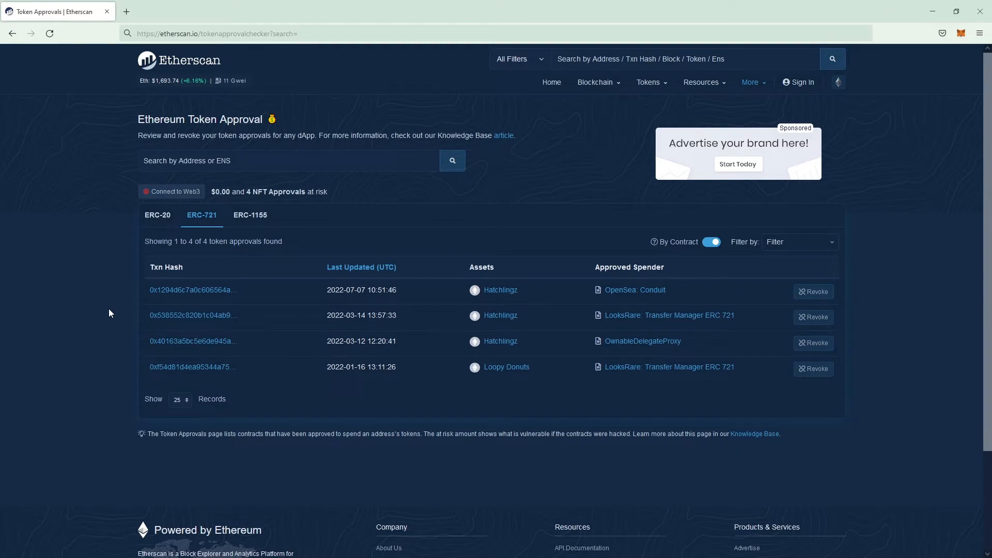
{"action": "mouse_move", "coordinate": [533, 410]}
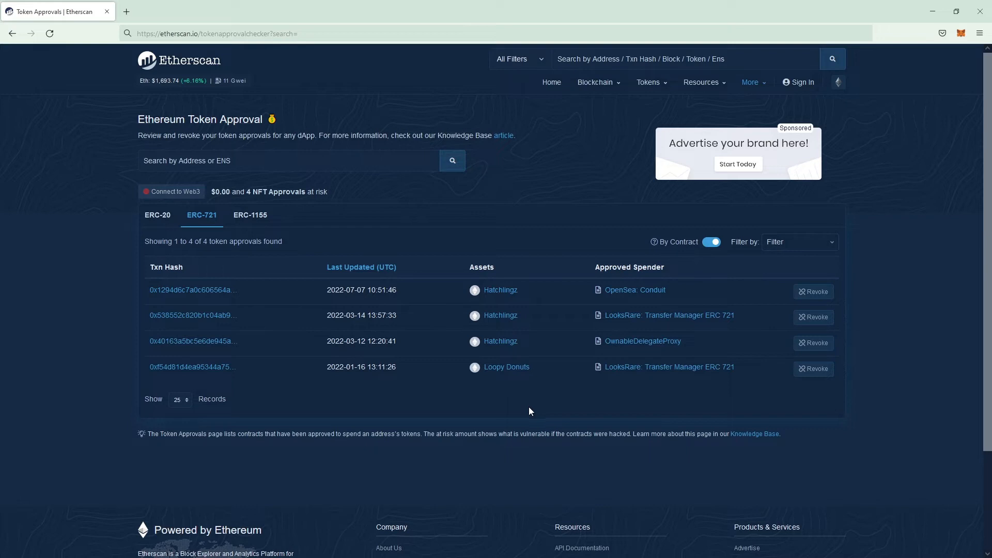
{"action": "mouse_move", "coordinate": [660, 302]}
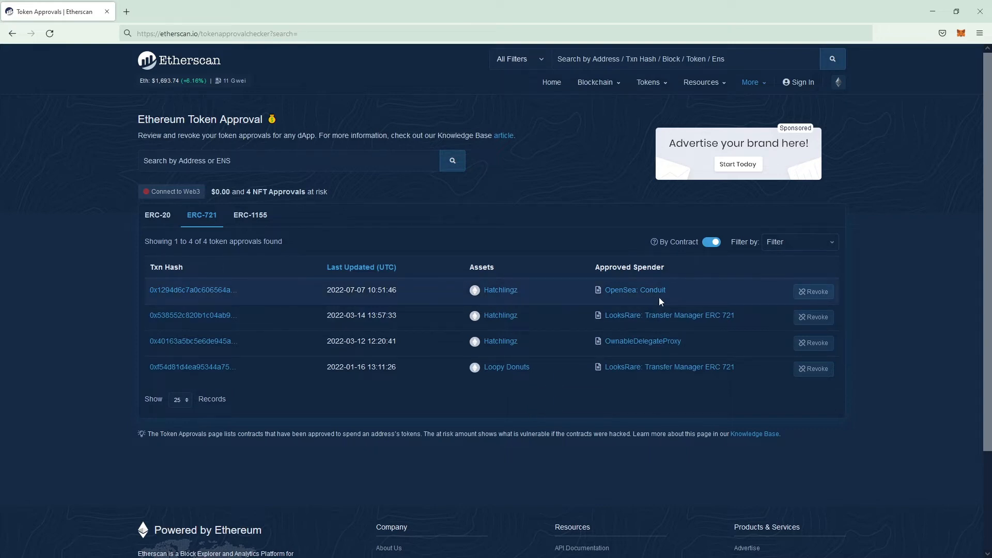
{"action": "mouse_move", "coordinate": [686, 353]}
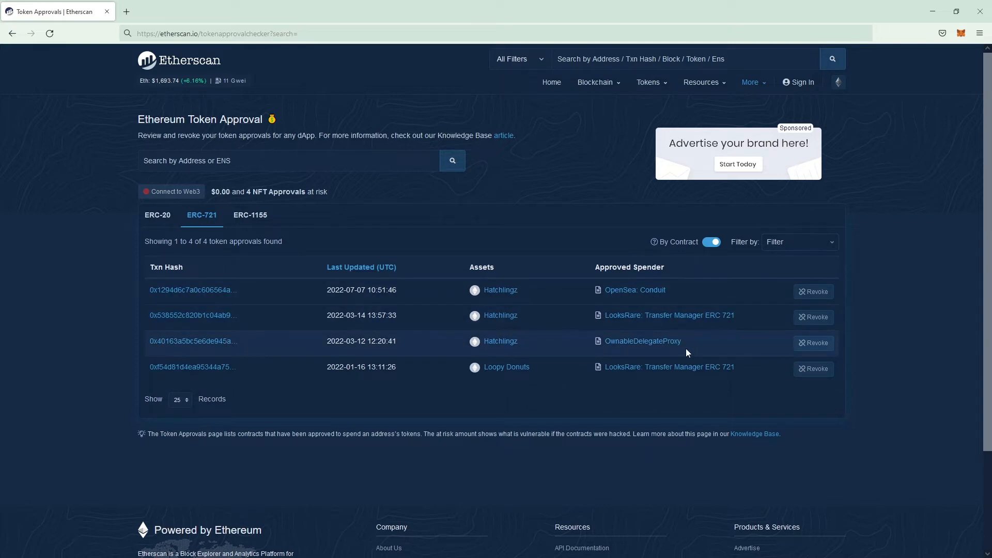
{"action": "mouse_move", "coordinate": [681, 353]}
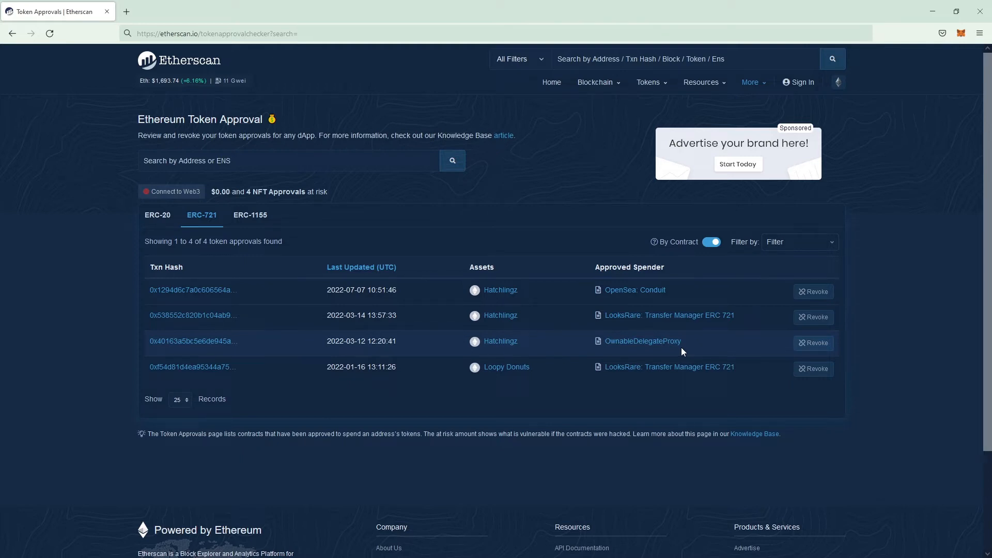
{"action": "mouse_move", "coordinate": [660, 393]}
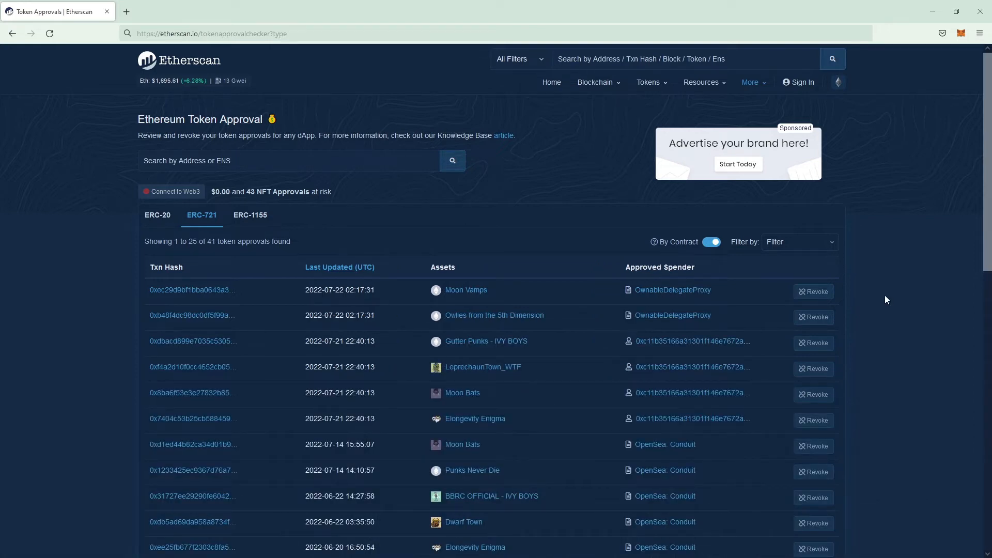
{"action": "scroll", "scroll_direction": "down", "scroll_amount": 3}
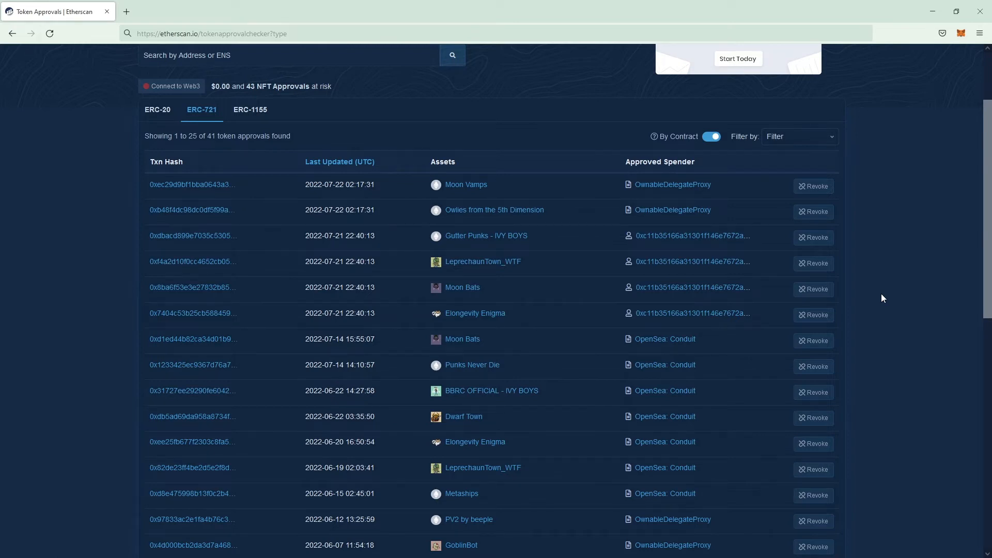
{"action": "mouse_move", "coordinate": [899, 293]}
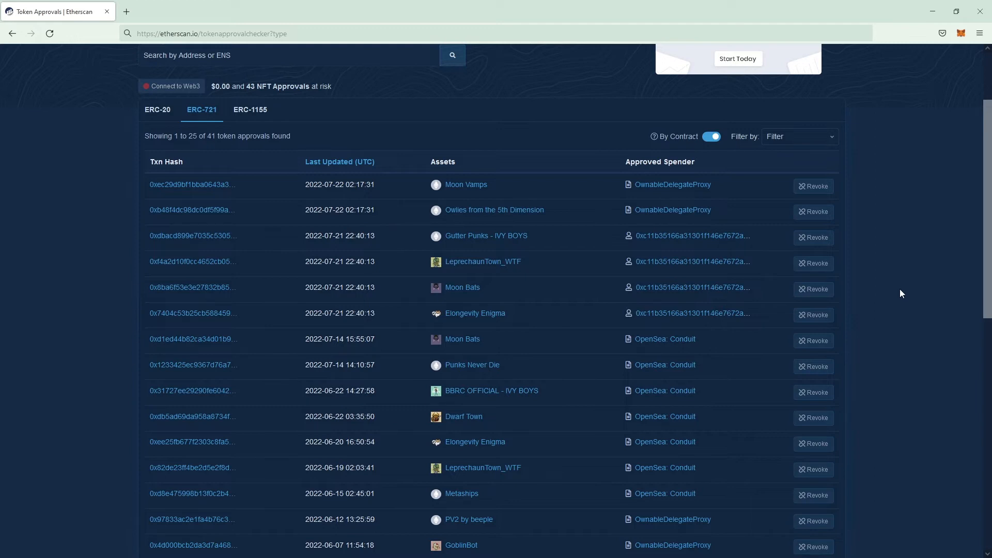
{"action": "mouse_move", "coordinate": [566, 236]}
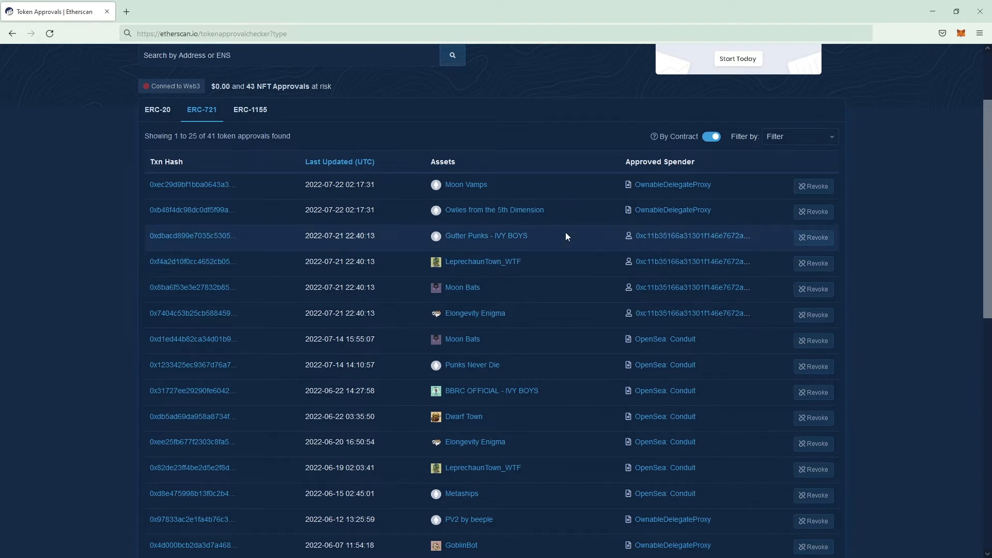
{"action": "mouse_move", "coordinate": [725, 237]}
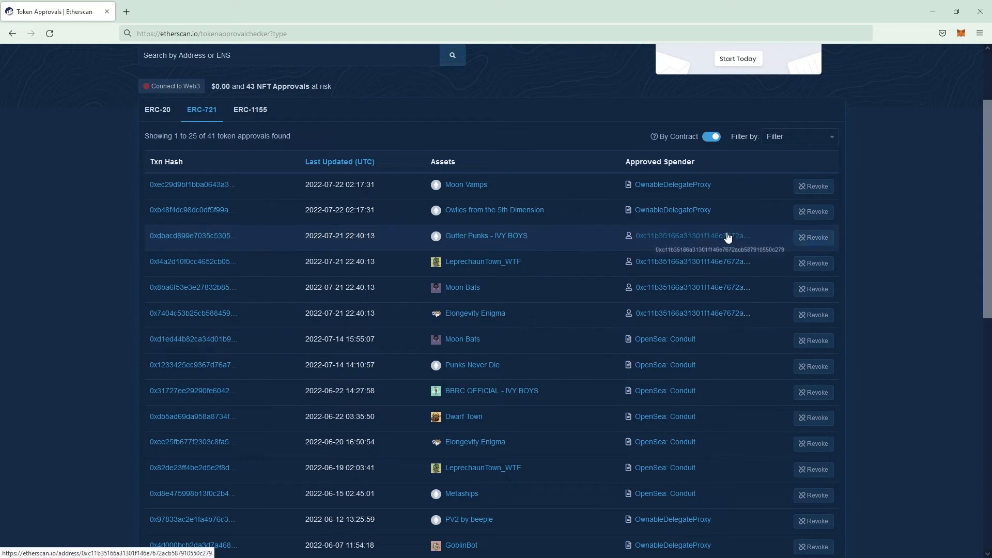
{"action": "scroll", "scroll_direction": "up", "scroll_amount": 3}
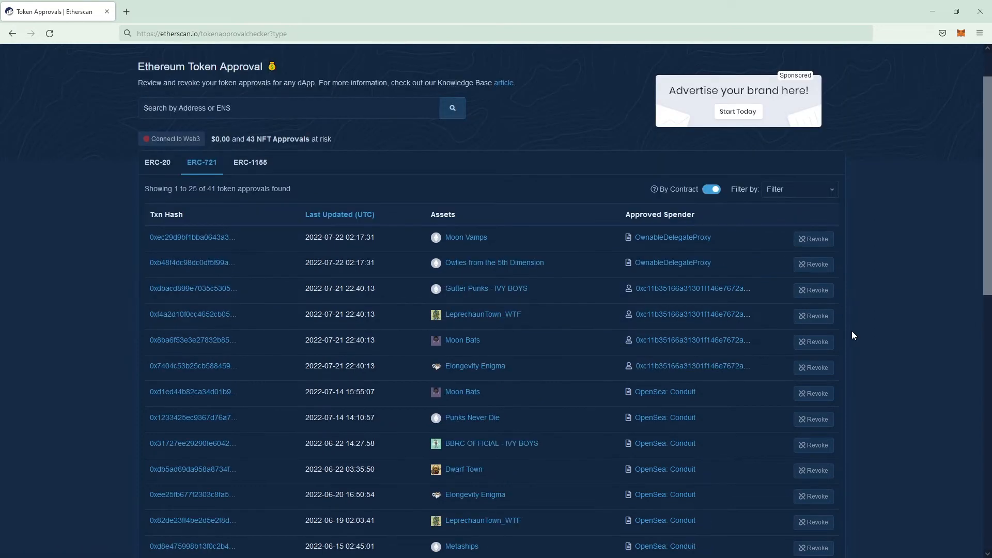
{"action": "scroll", "scroll_direction": "up", "scroll_amount": 3}
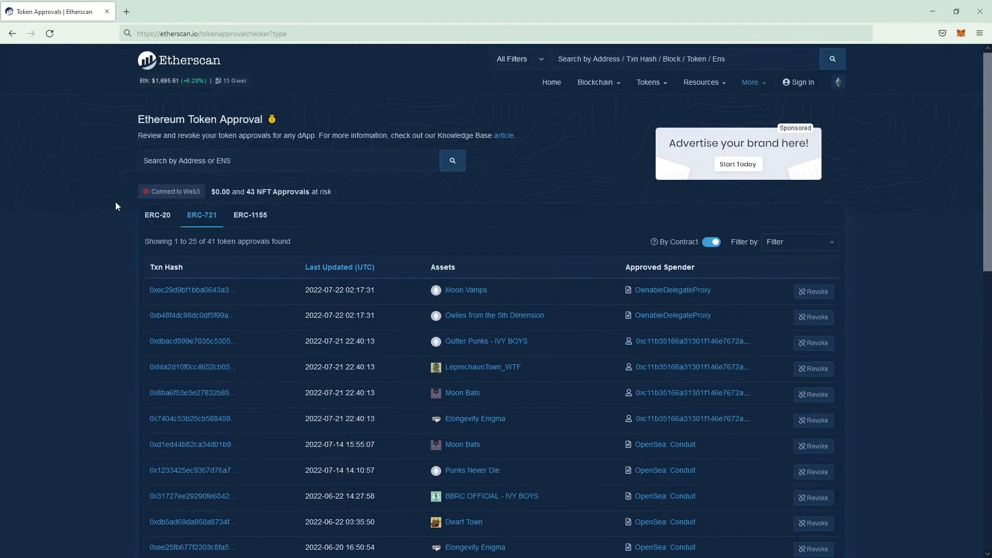
Connect the MetaMask wallet via 'Connect to Web3' to load its own approvals.
{"action": "left_click", "coordinate": [171, 192]}
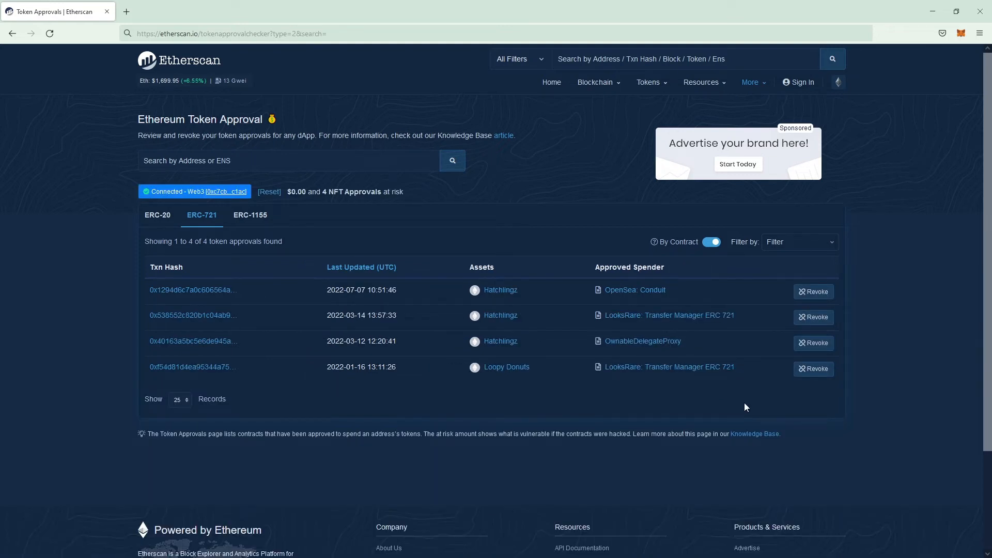
{"action": "mouse_move", "coordinate": [814, 343]}
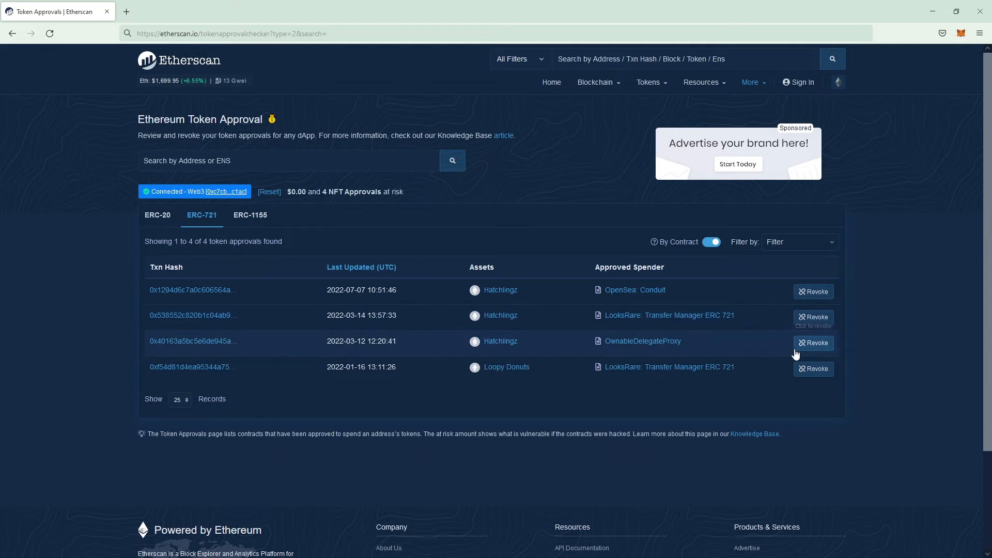
{"action": "mouse_move", "coordinate": [727, 347]}
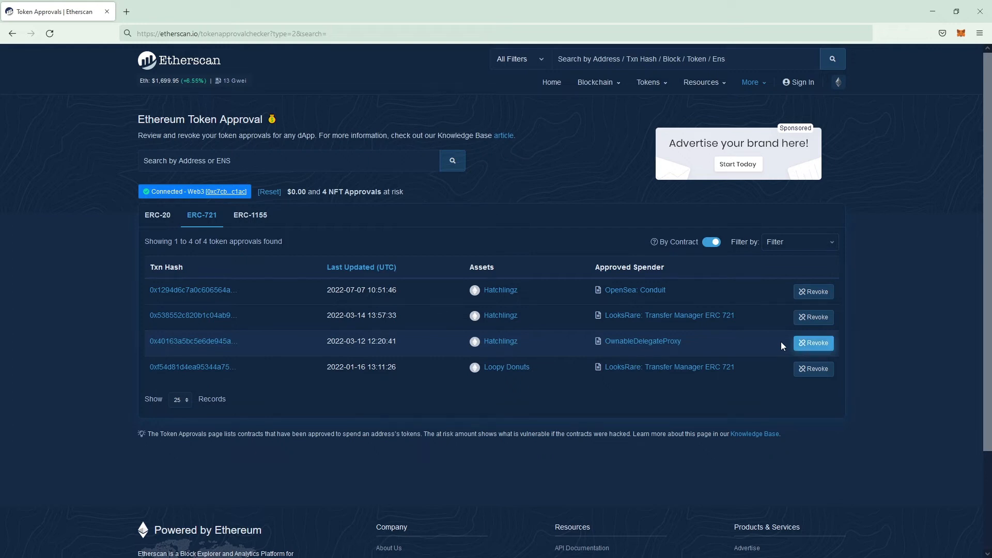
Revoke the Hatchlingz approval for OwnableDelegateProxy and send it to MetaMask for confirmation.
{"action": "left_click", "coordinate": [814, 343]}
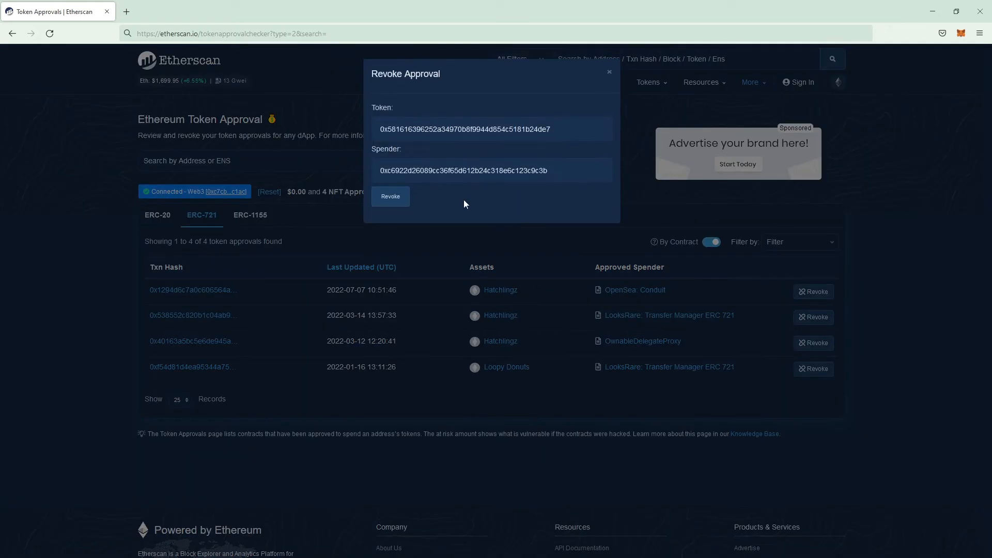
{"action": "mouse_move", "coordinate": [397, 135]}
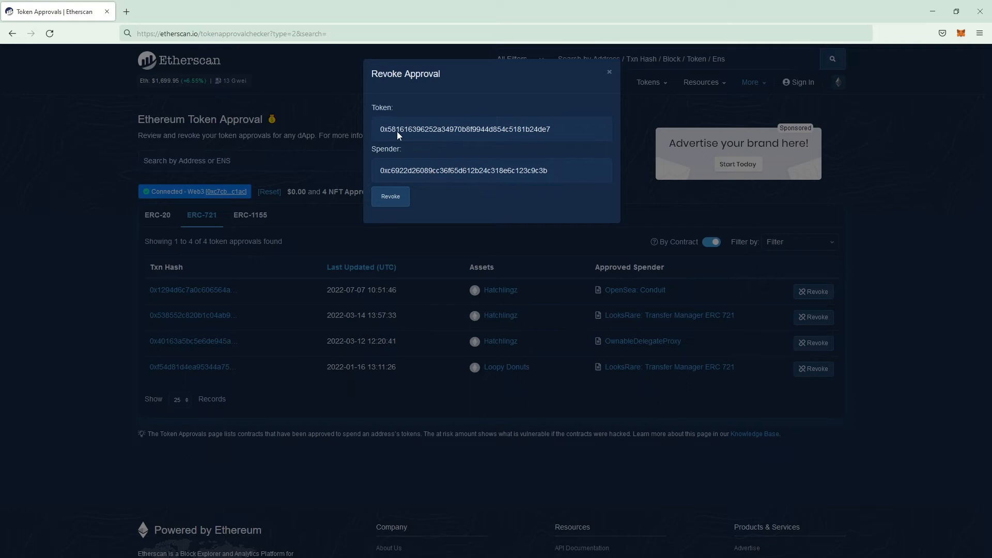
{"action": "mouse_move", "coordinate": [500, 348]}
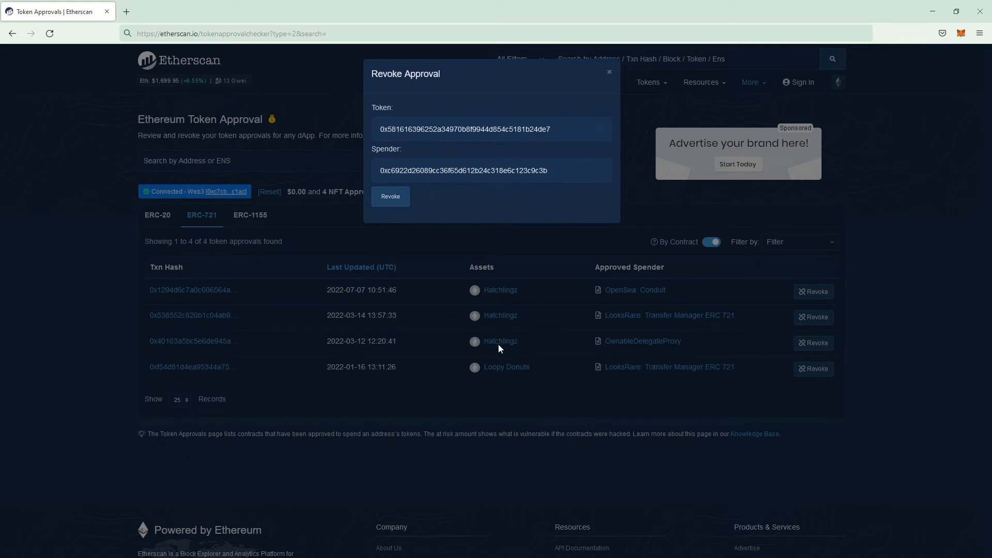
{"action": "mouse_move", "coordinate": [670, 352]}
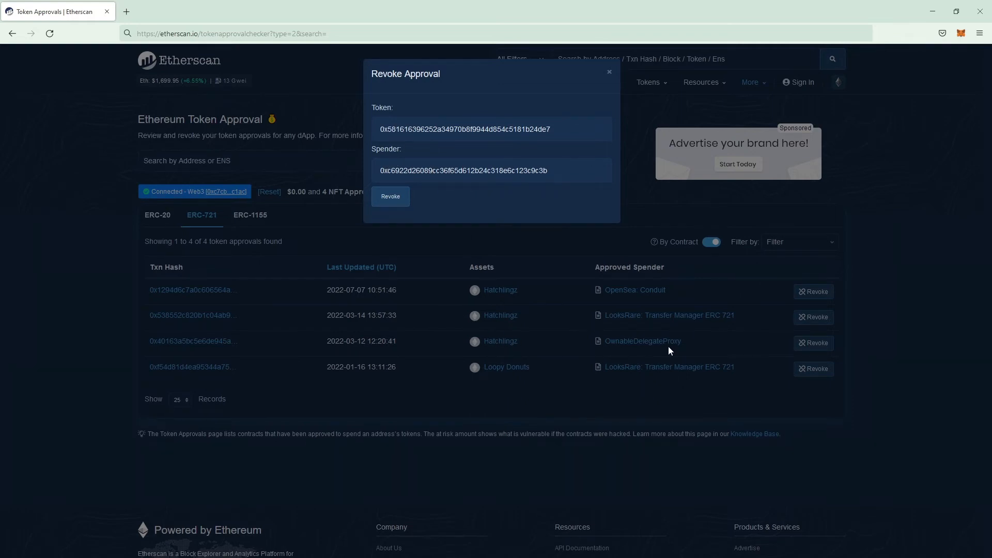
{"action": "mouse_move", "coordinate": [399, 180]}
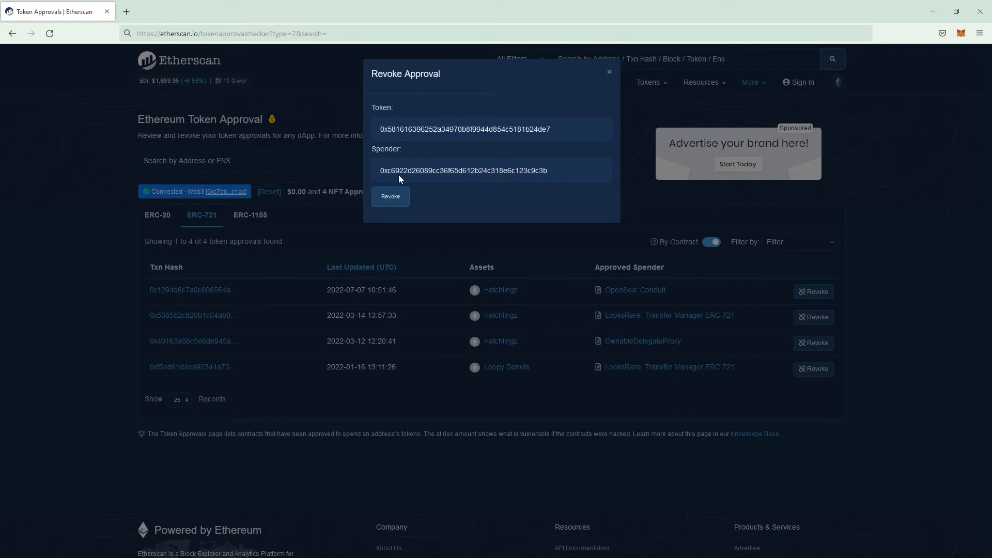
{"action": "mouse_move", "coordinate": [543, 176]}
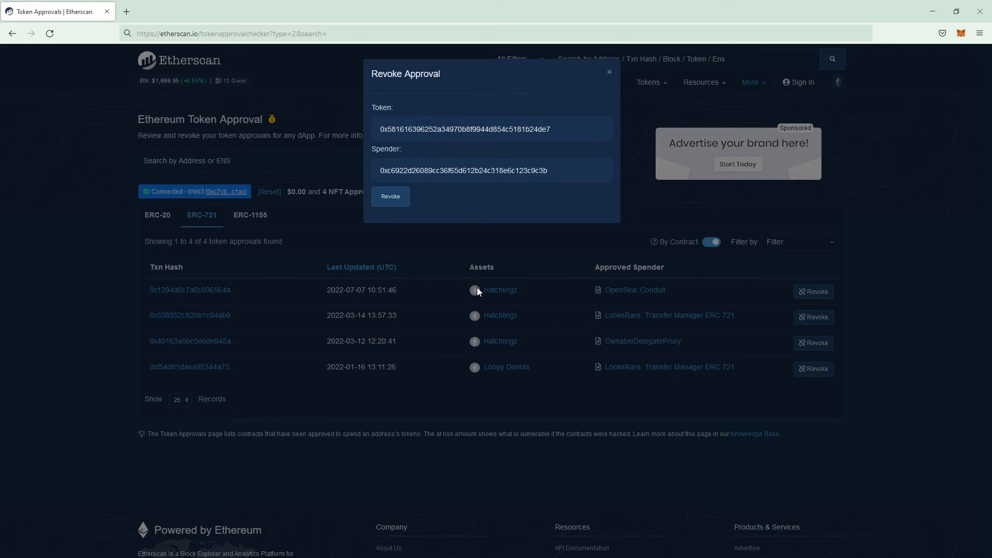
{"action": "mouse_move", "coordinate": [460, 282]}
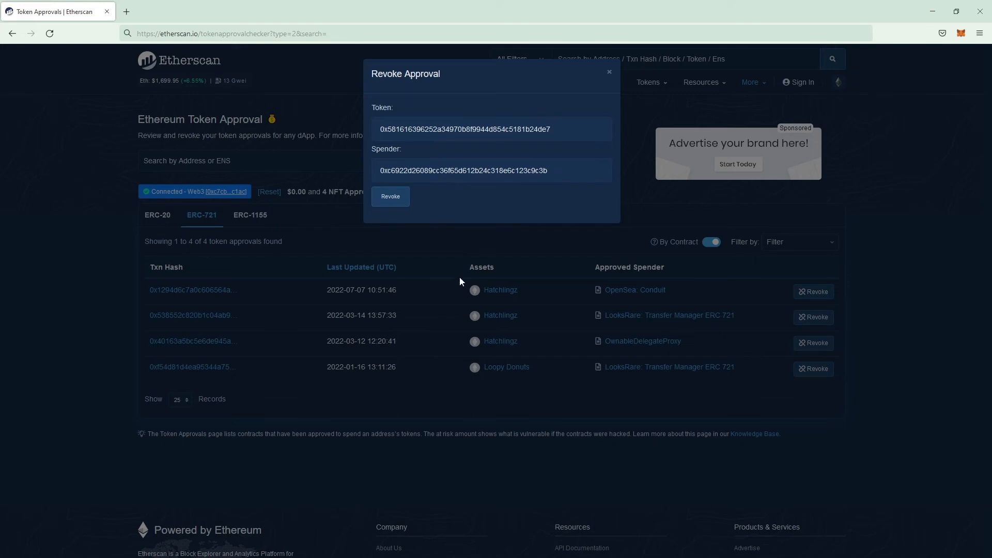
{"action": "left_click", "coordinate": [389, 197]}
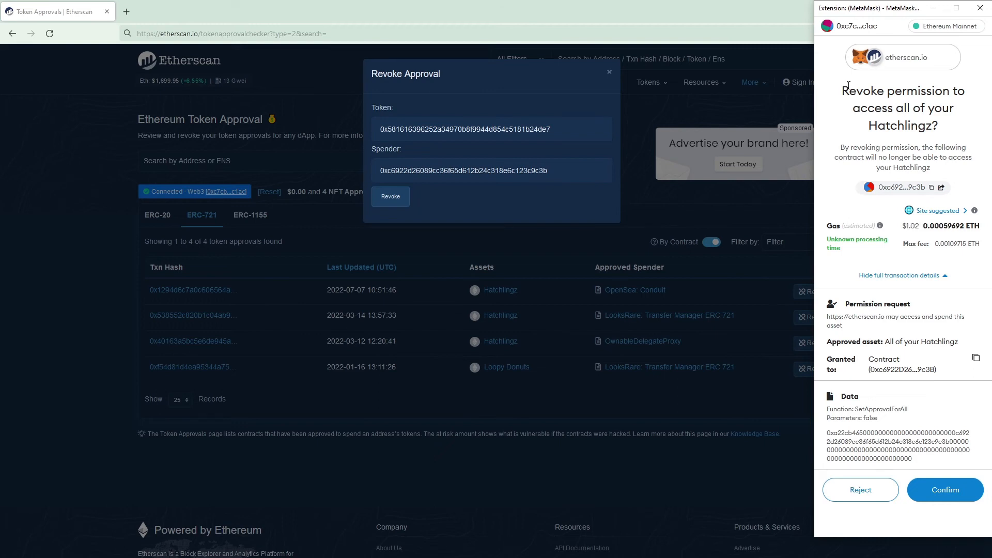
{"action": "mouse_move", "coordinate": [905, 149]}
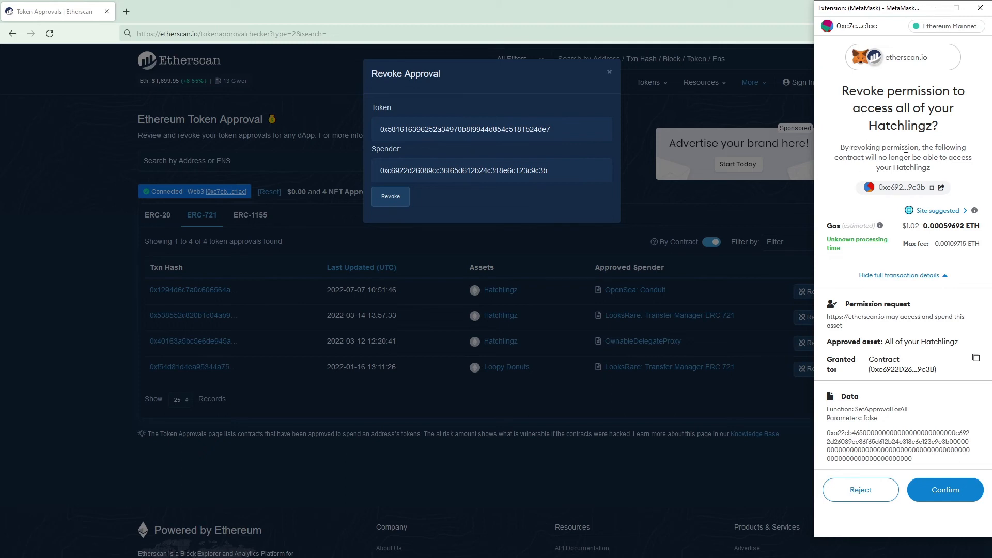
{"action": "mouse_move", "coordinate": [944, 170]}
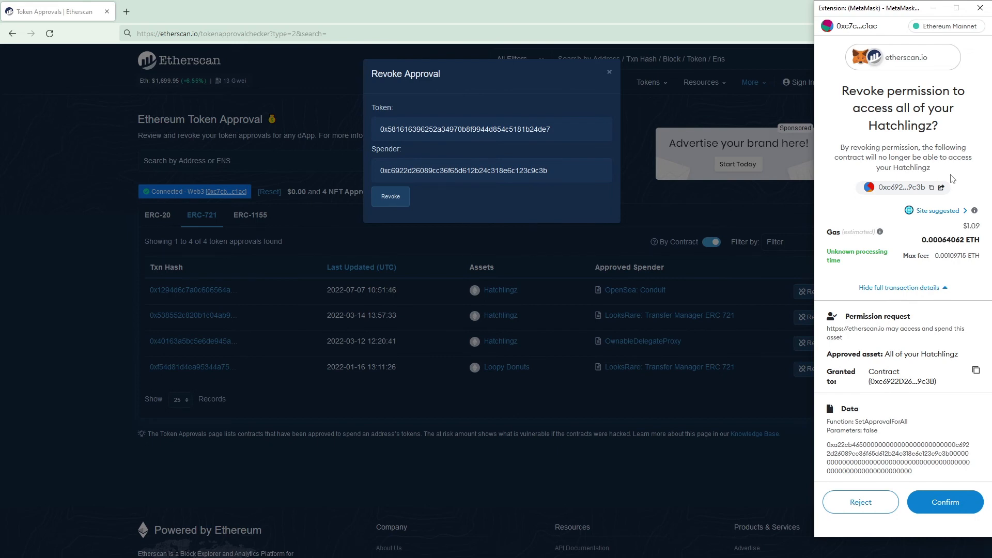
{"action": "mouse_move", "coordinate": [882, 418]}
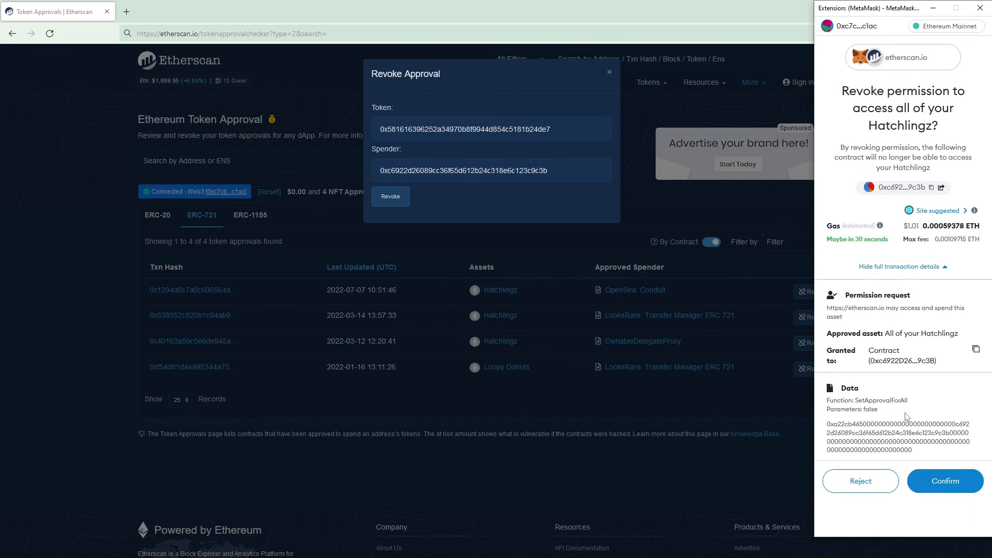
{"action": "mouse_move", "coordinate": [935, 409]}
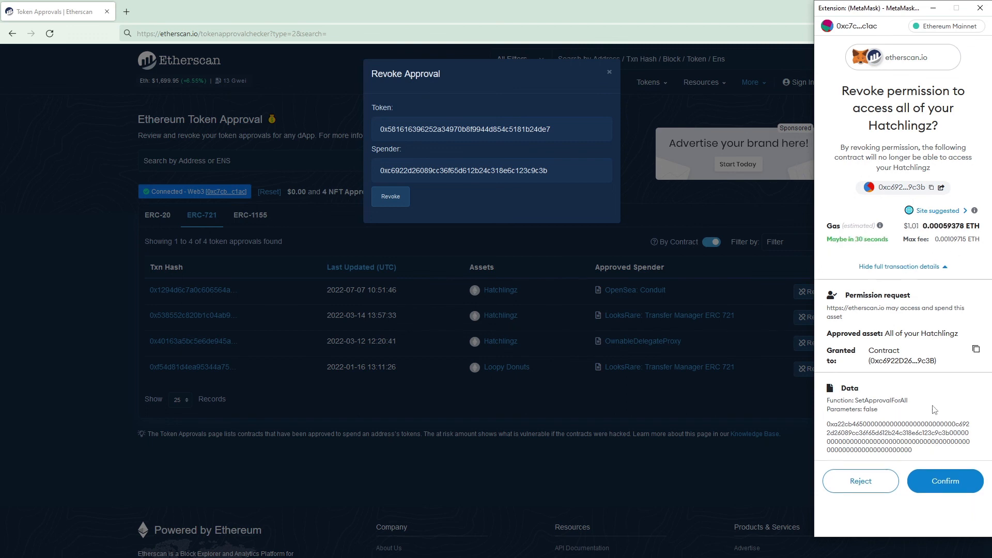